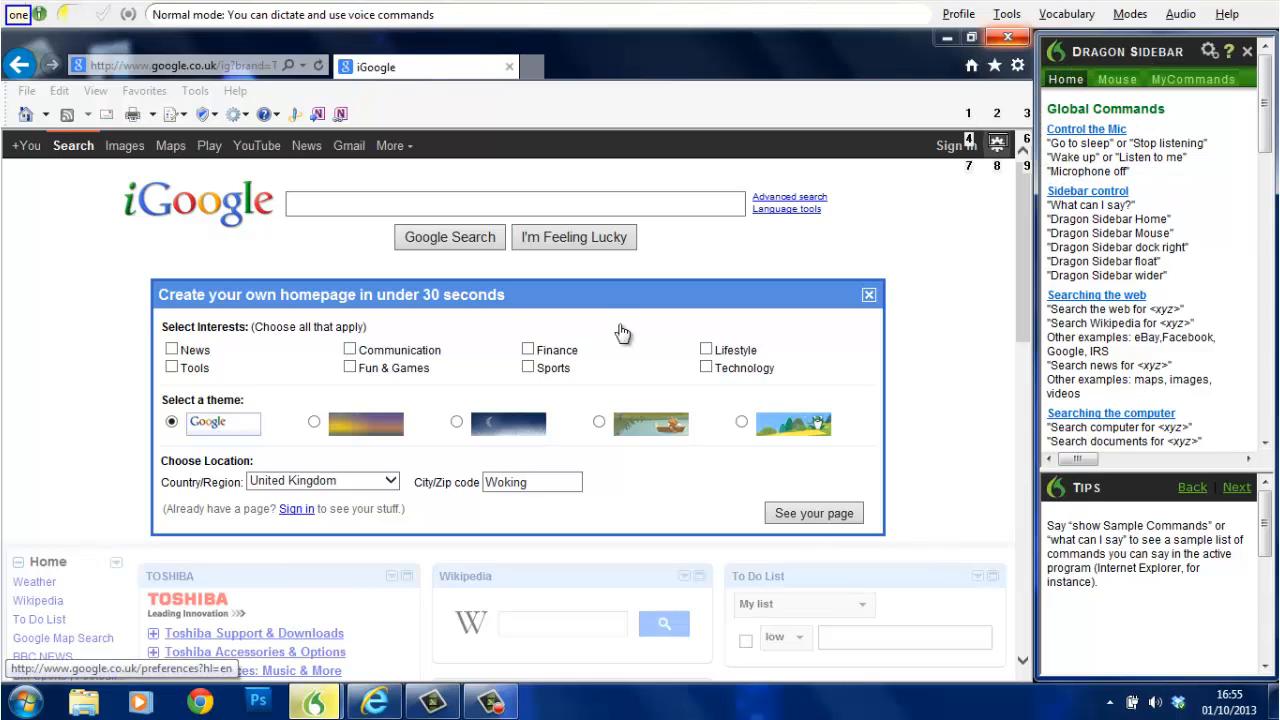
# Step: Start mouse mode so the Dragon Sidebar lists Internet Explorer commands
pyautogui.click(996, 144)
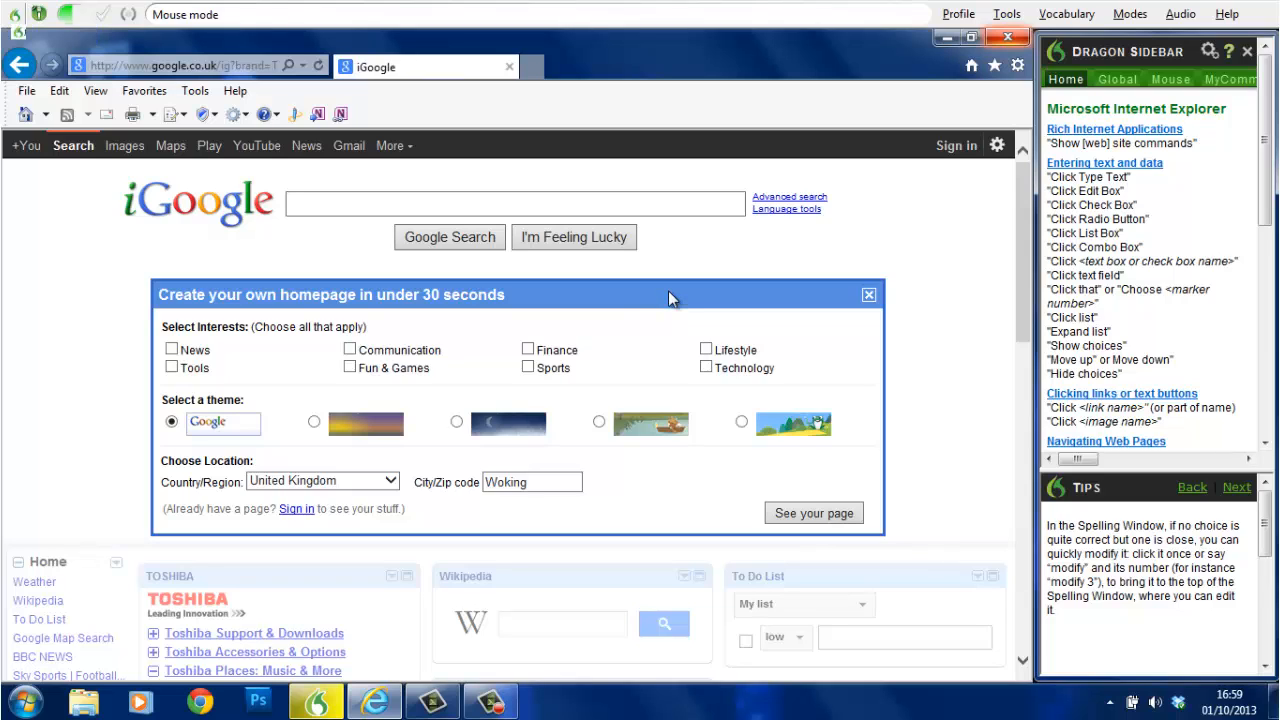
pyautogui.moveTo(672, 280)
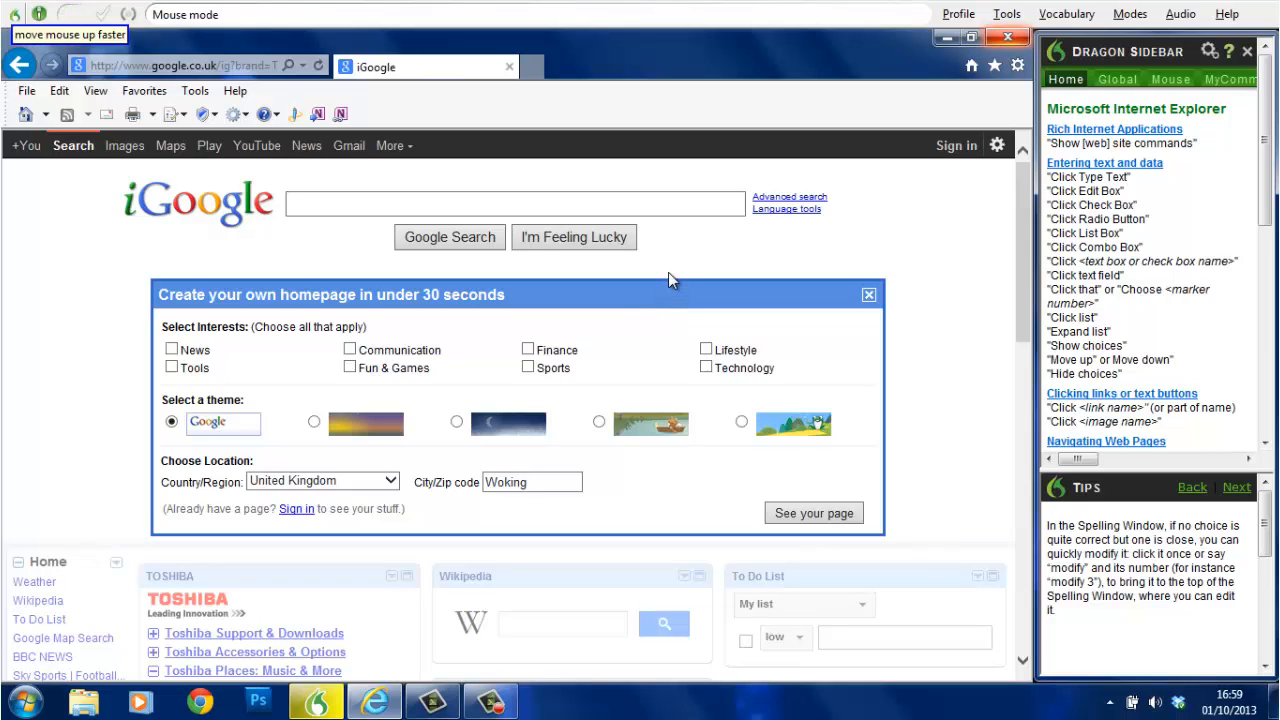
pyautogui.moveTo(670, 250)
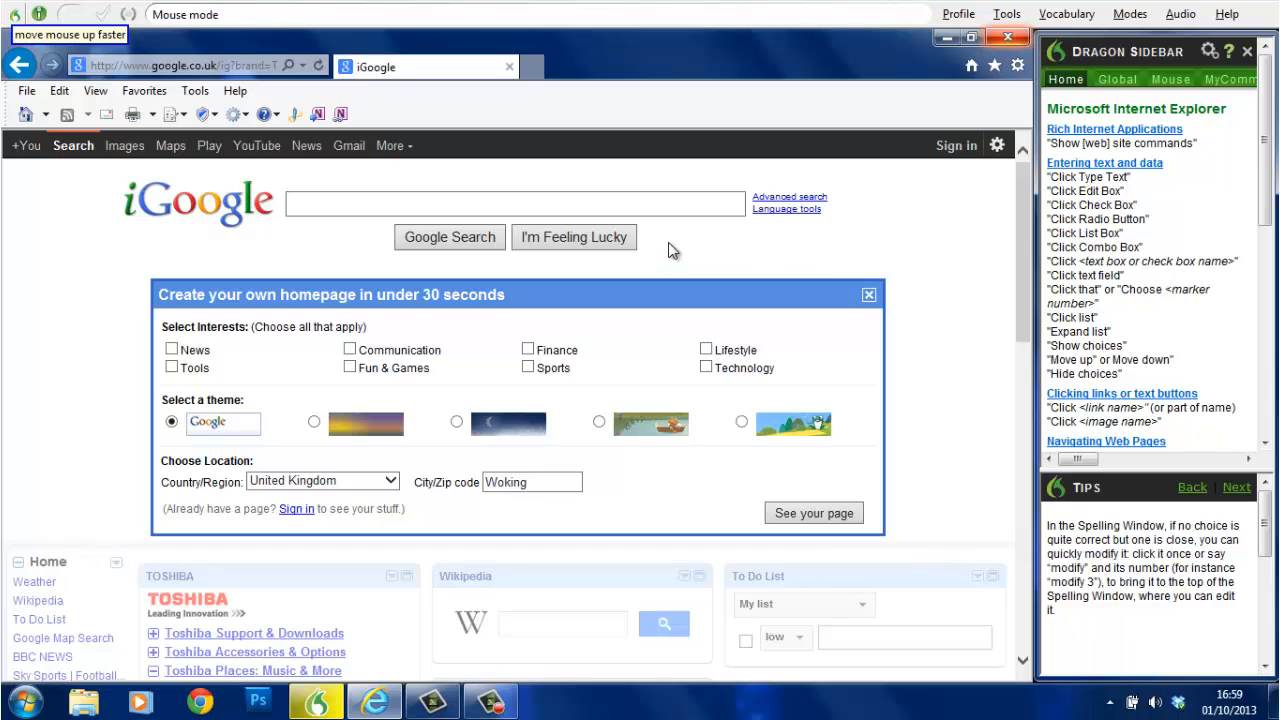
# Step: Move the mouse up and right by voice onto the gear icon, then stop mouse mode
pyautogui.click(516, 204)
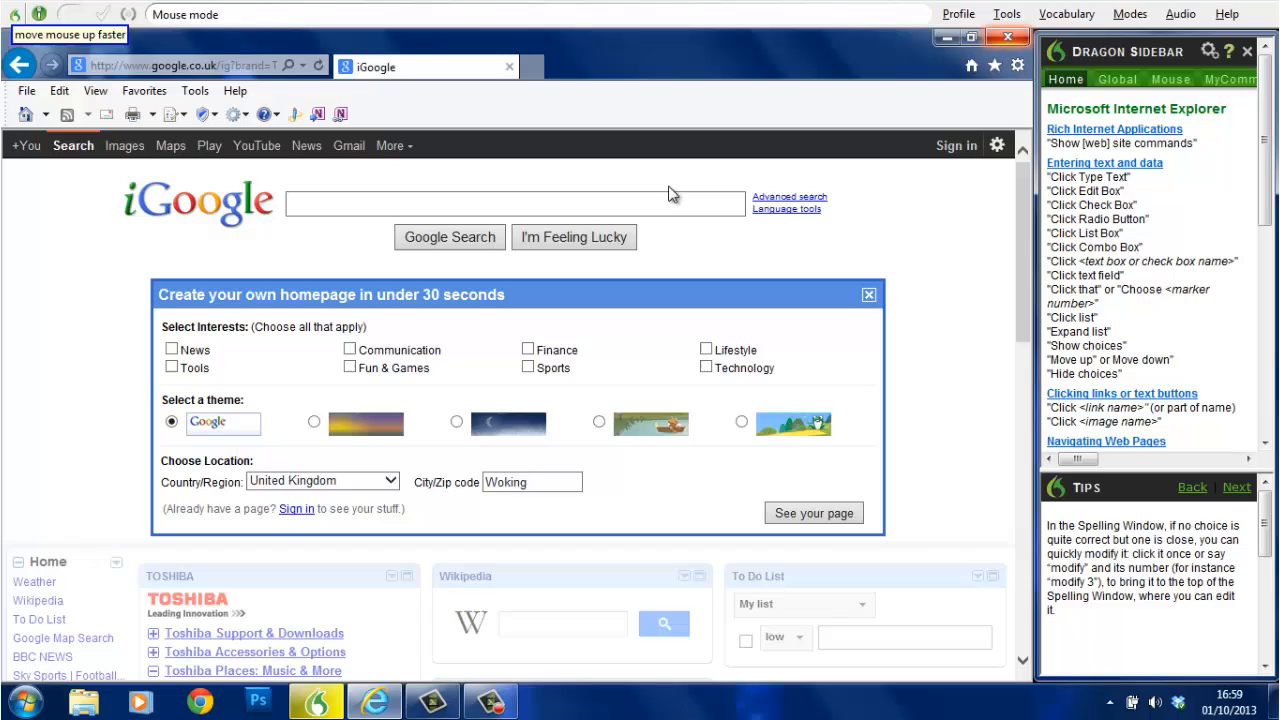
pyautogui.moveTo(672, 196)
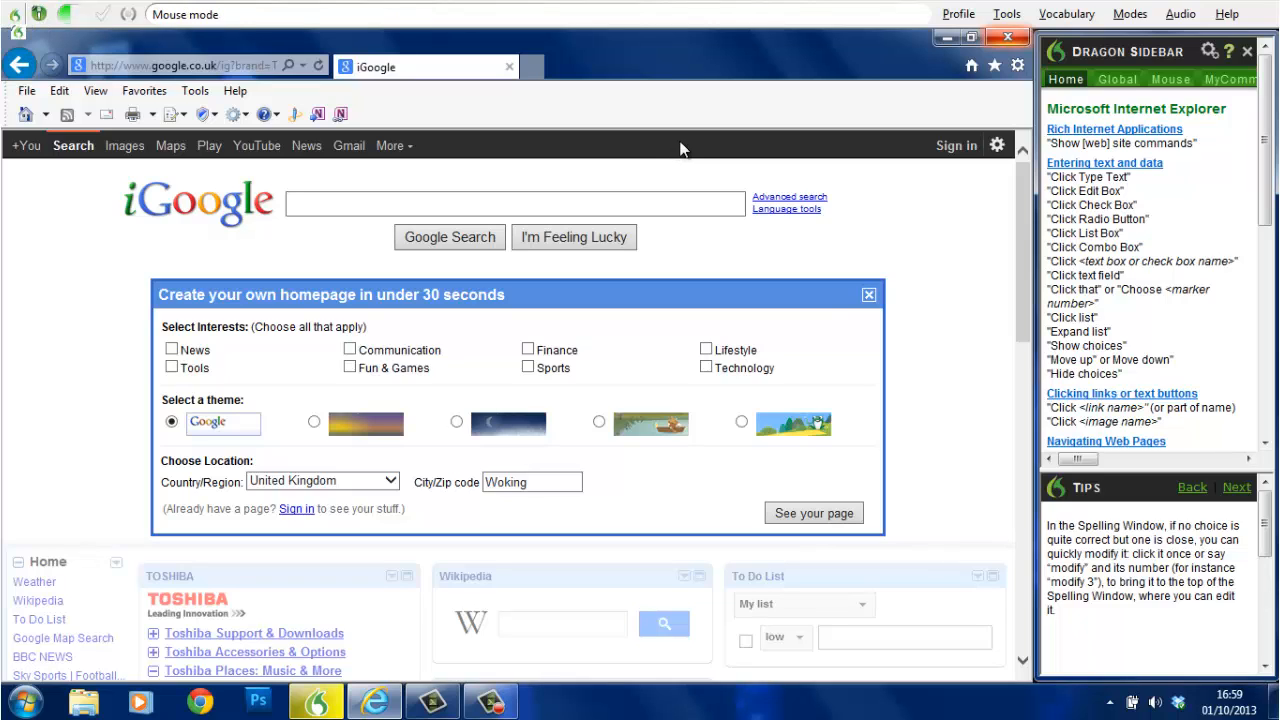
pyautogui.moveTo(728, 148)
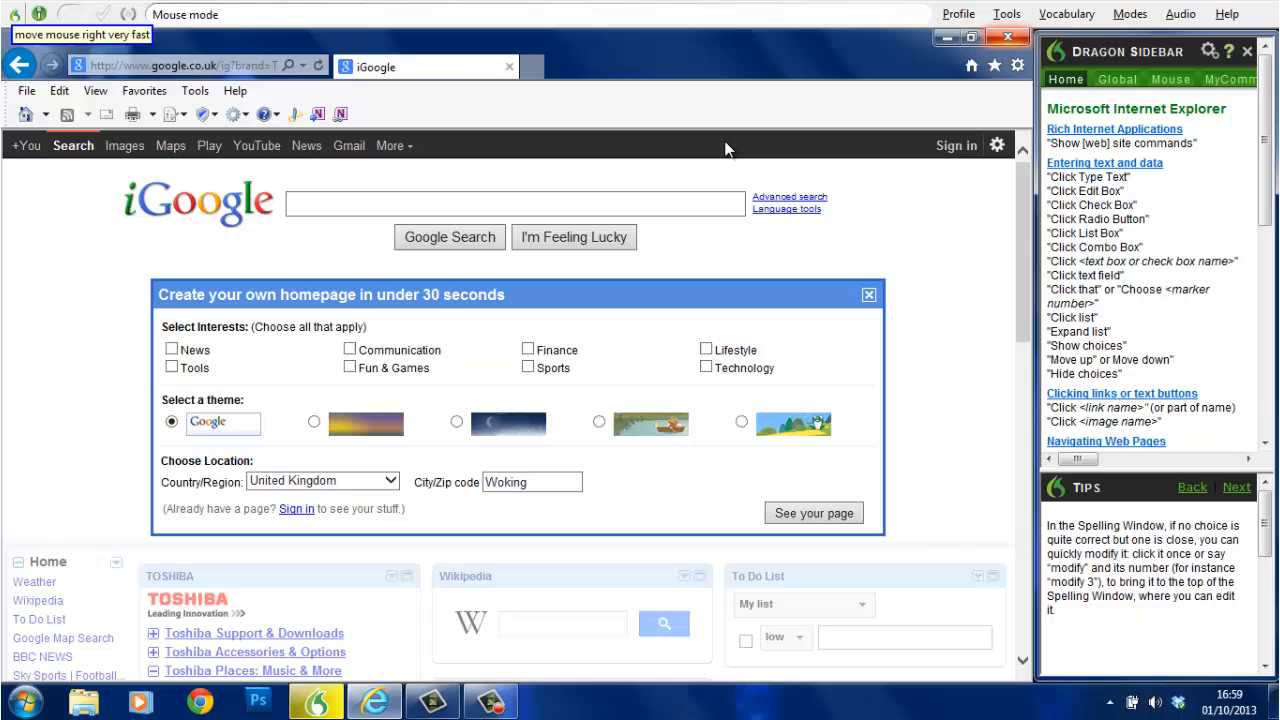
pyautogui.moveTo(788, 148)
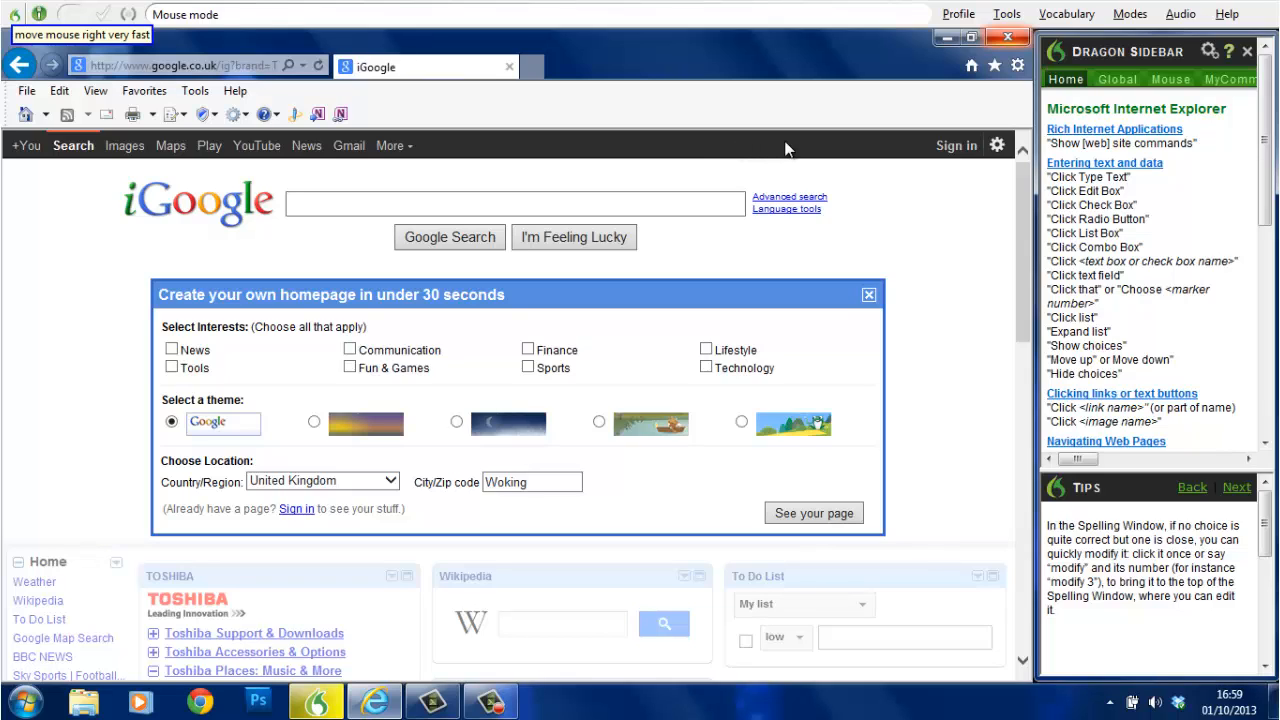
pyautogui.moveTo(848, 148)
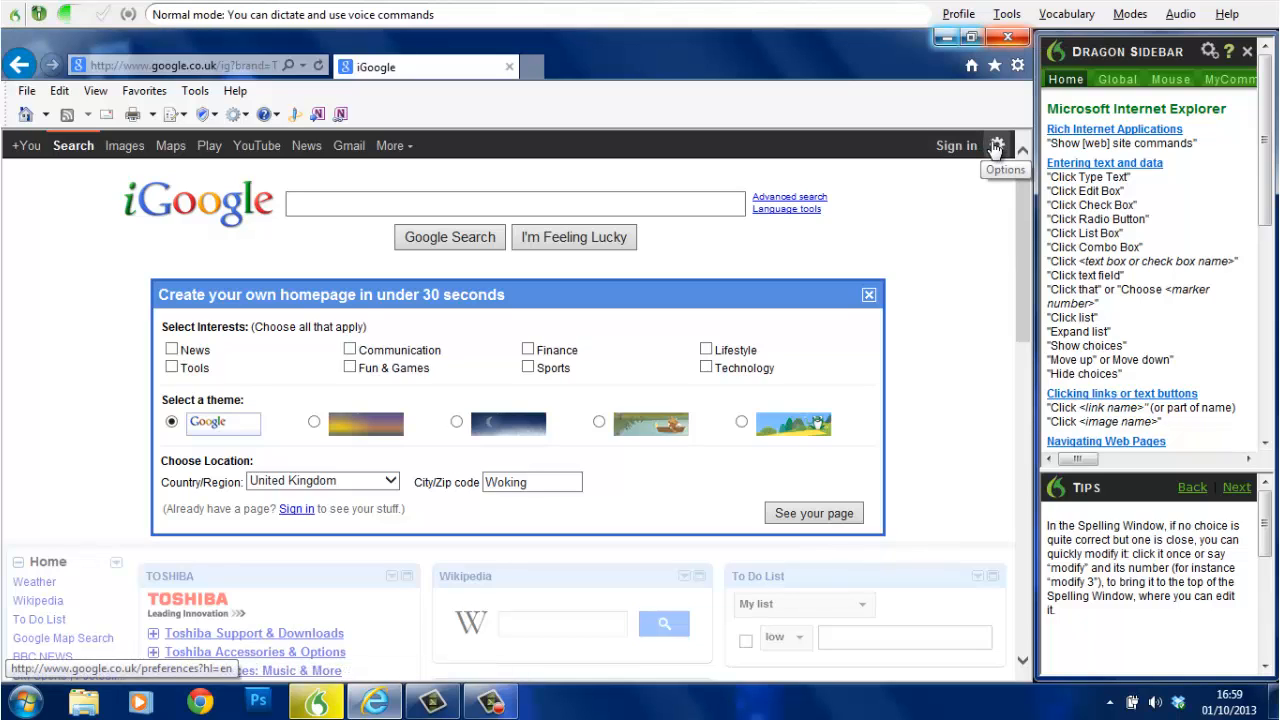
# Step: Issue a spoken mouse click on the Options gear to show the iGoogle settings menu
pyautogui.click(996, 144)
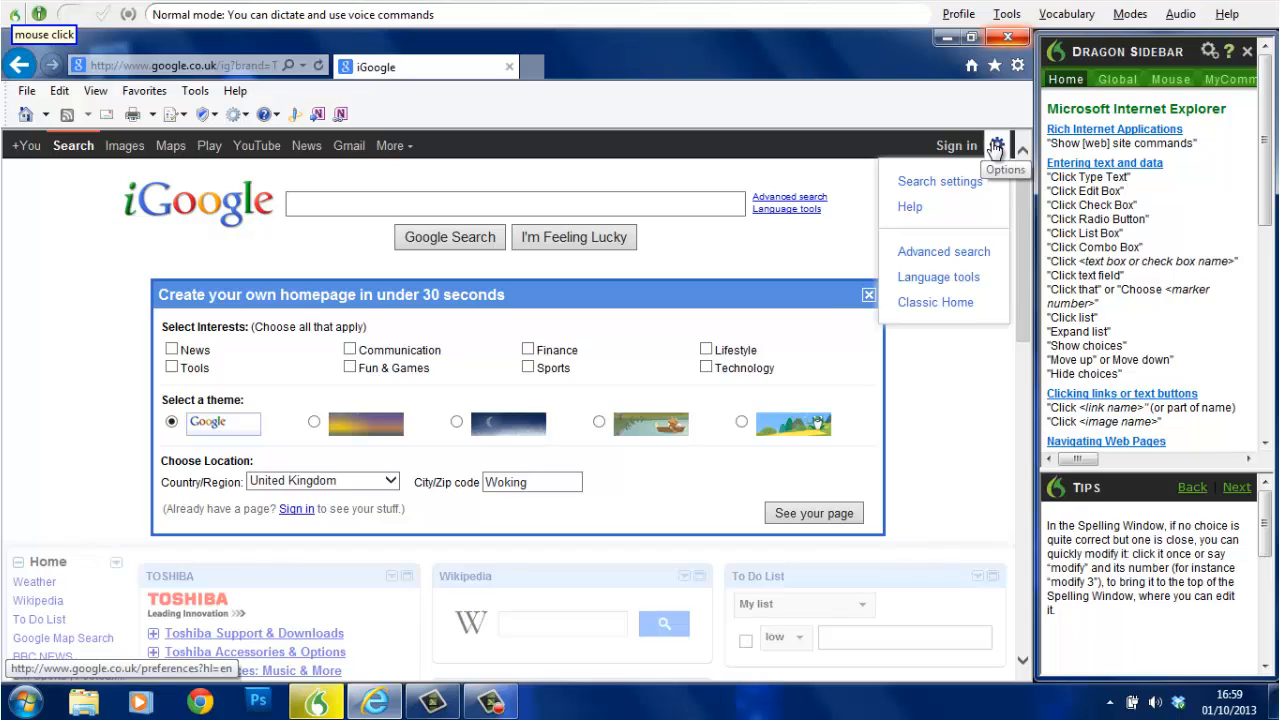